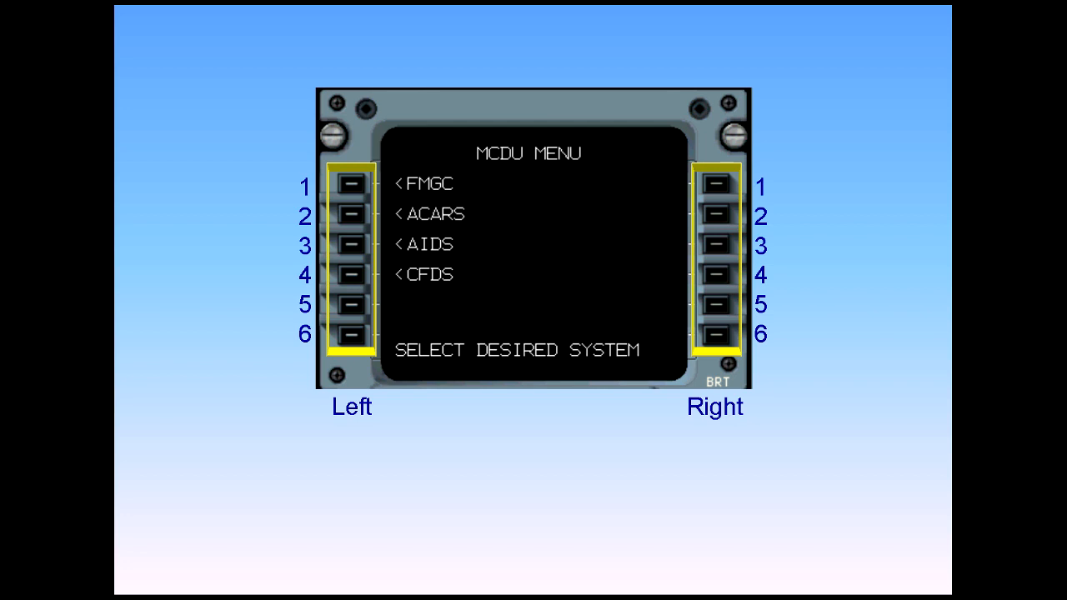
Step: Show the CLB performance page with ECON mode and cost index 50 via the PERF key
left_click(350, 183)
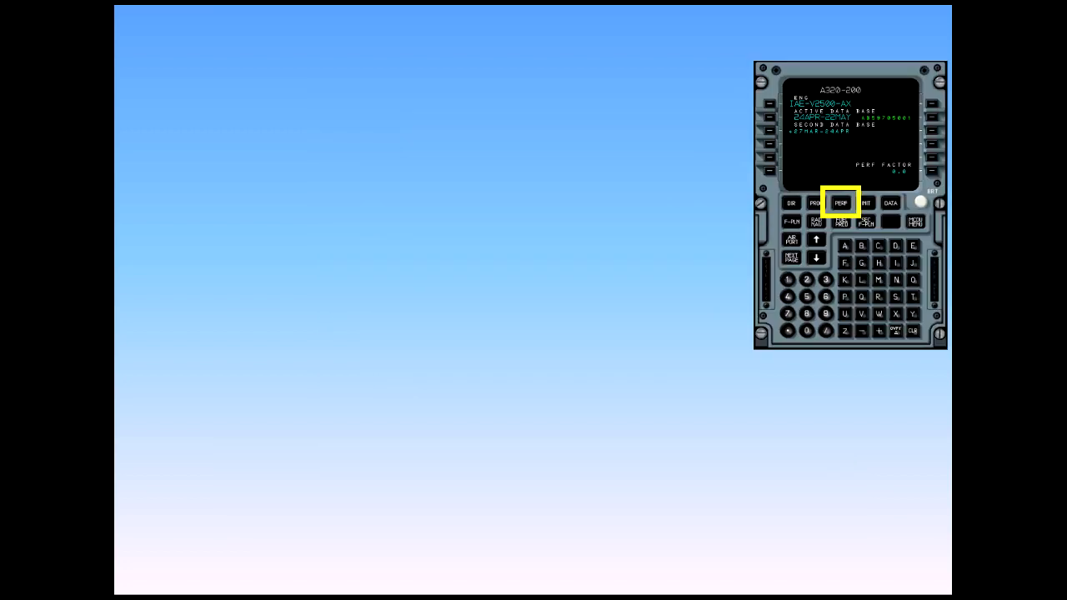
left_click(840, 203)
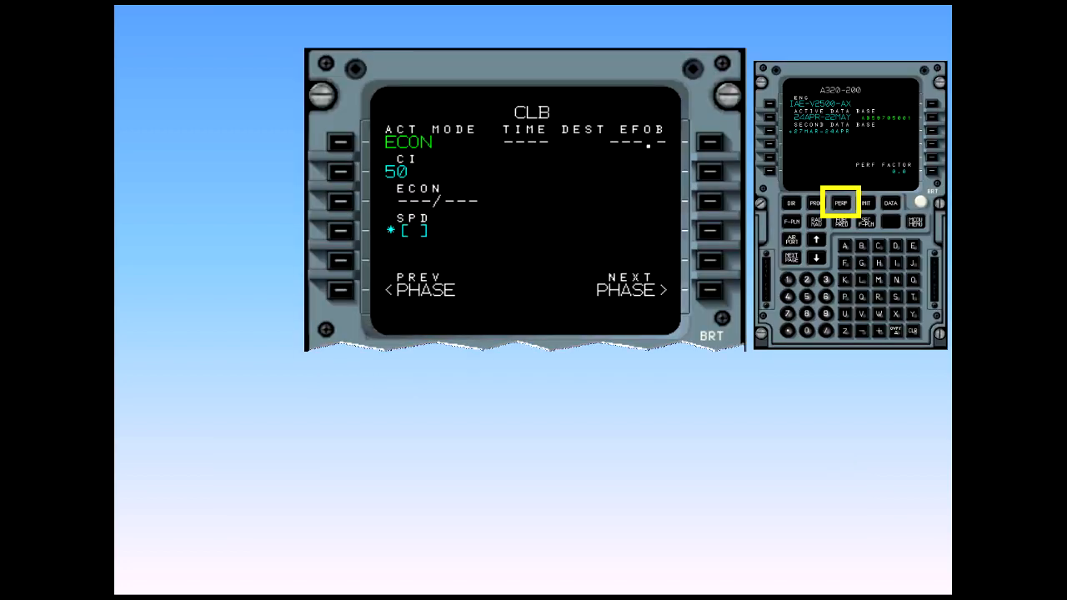